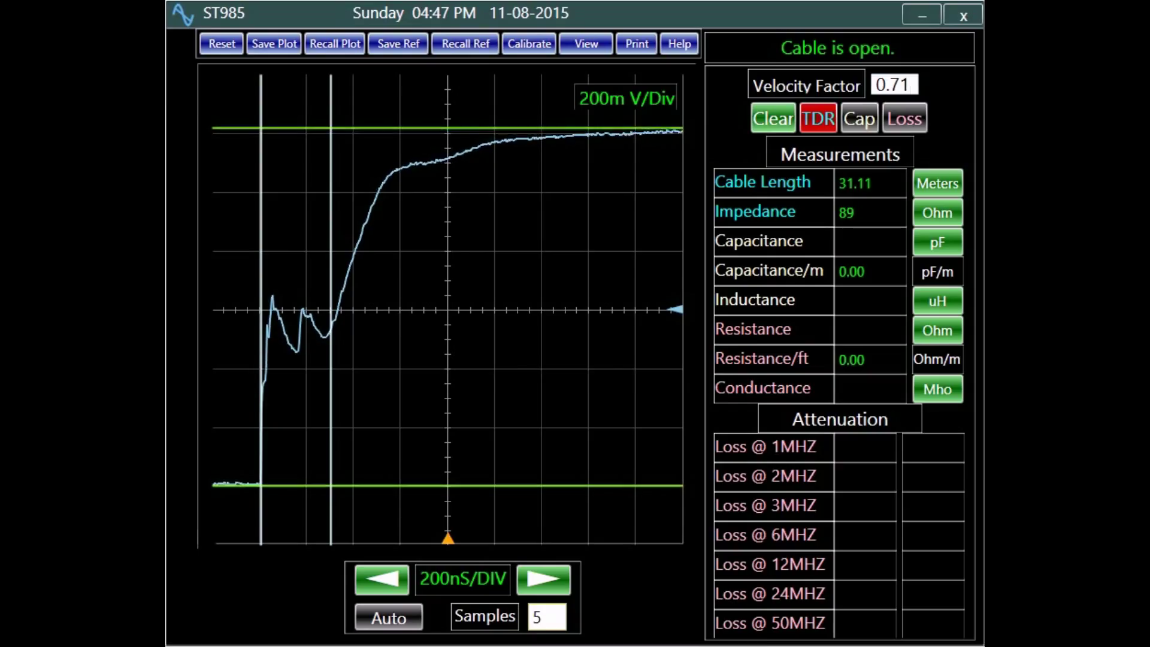
# Step: Run the Cap test, then the Loss measurement to fill the 1–50 MHz attenuation table
pyautogui.click(859, 117)
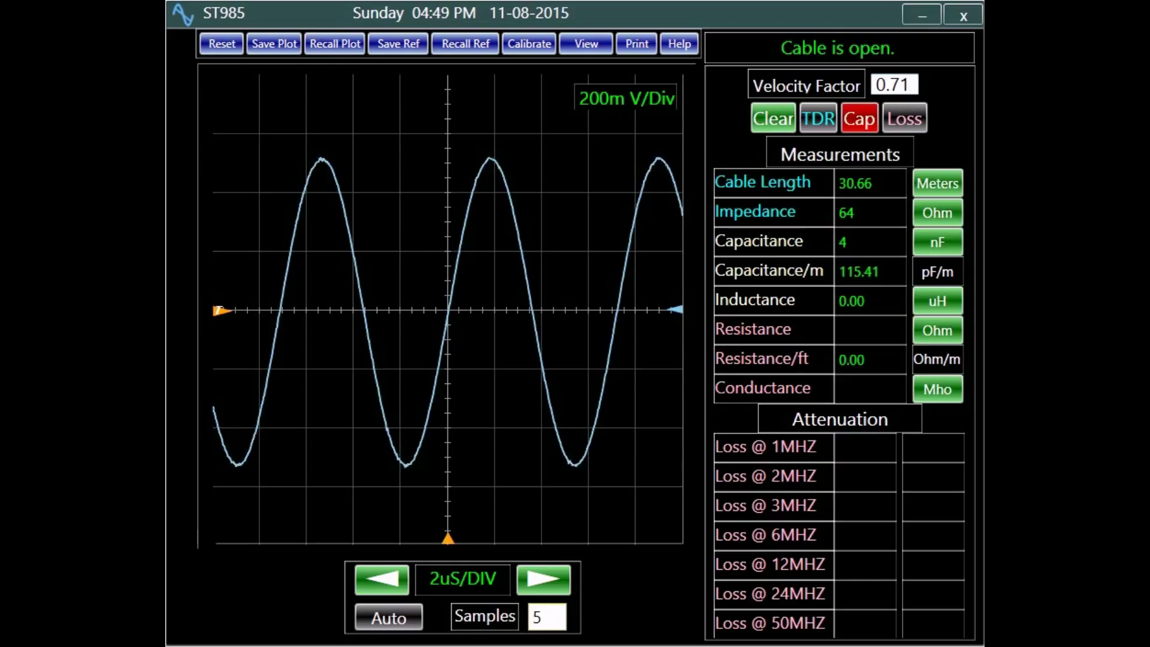
pyautogui.click(817, 118)
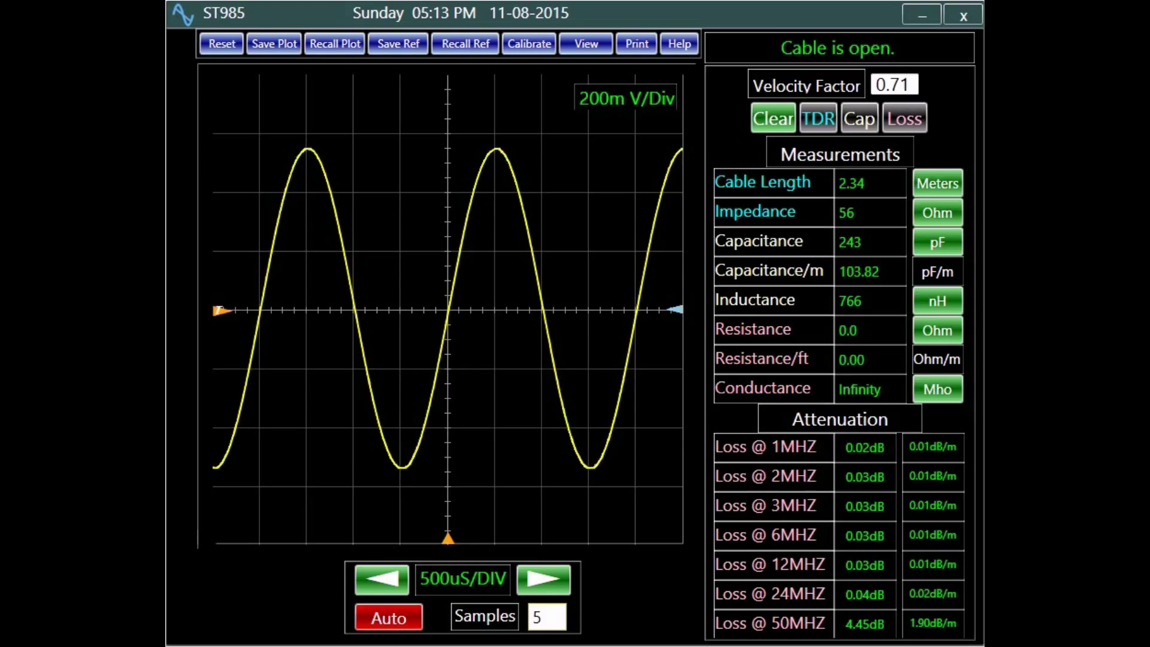
pyautogui.click(817, 117)
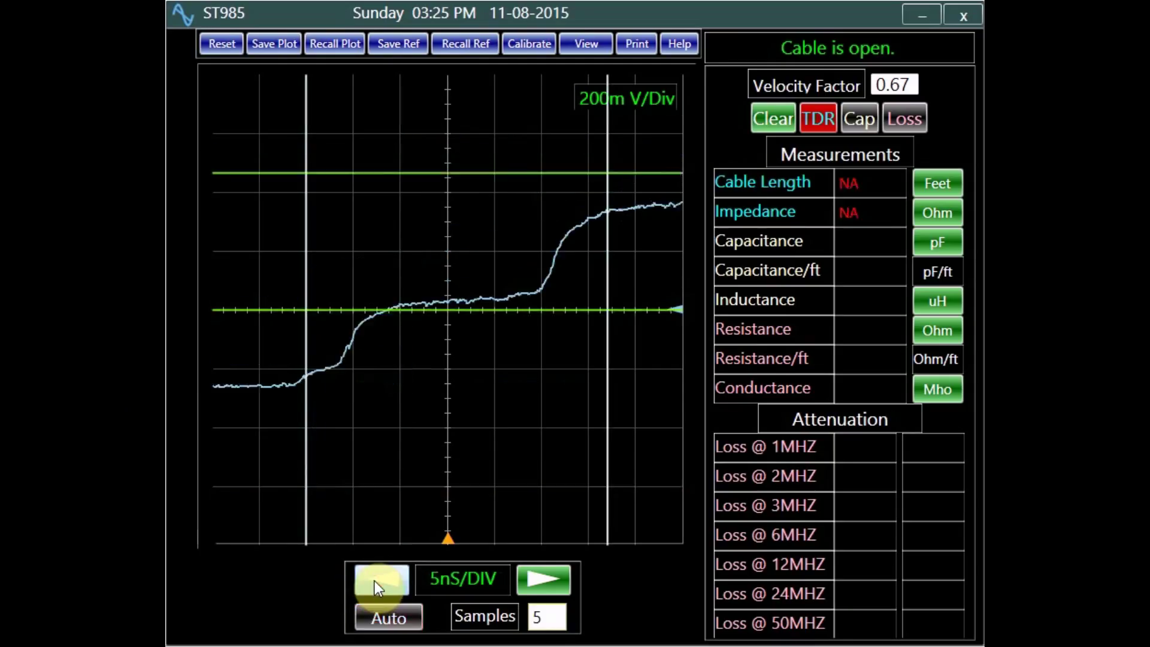
# Step: Adjust the TDR timebase to read 7.33 ft cable length and 56 ohm impedance
pyautogui.click(543, 579)
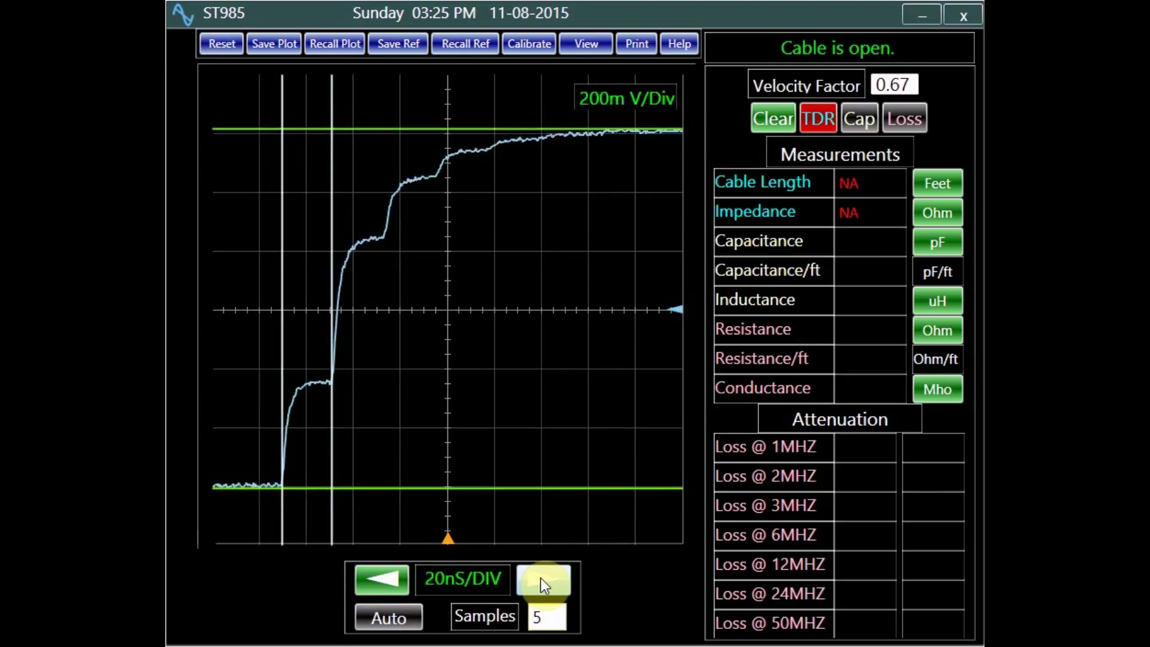
pyautogui.click(544, 579)
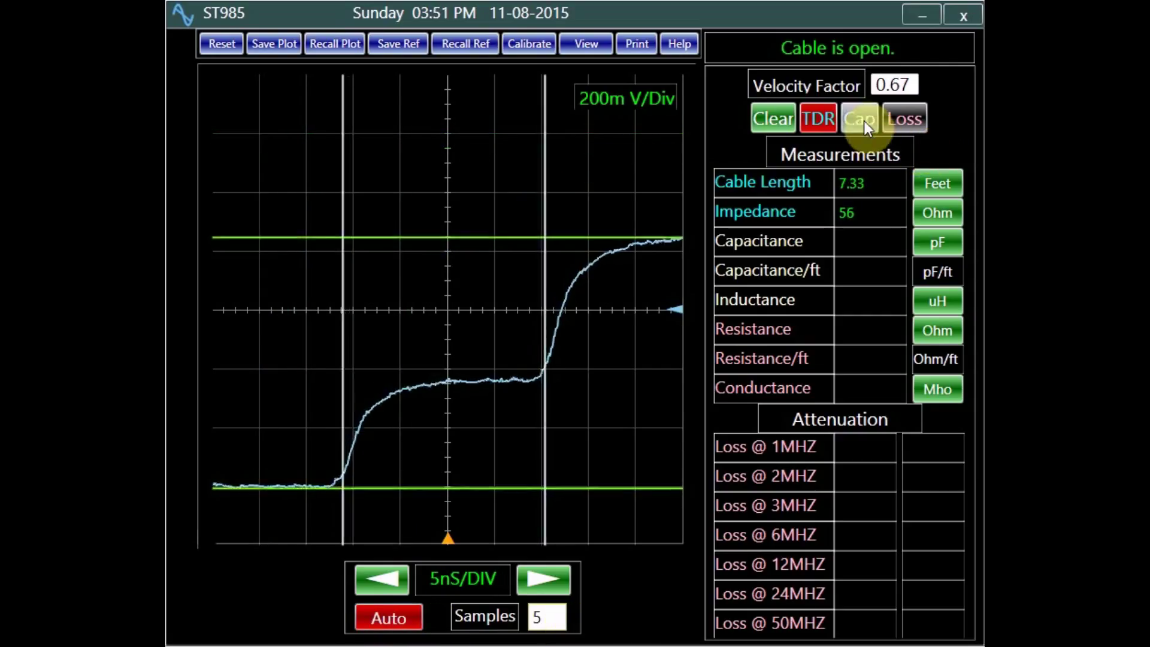
# Step: Measure capacitance (210 pF, 0.66 uH), then run Loss showing 44.98 dB through 3 MHz
pyautogui.click(859, 118)
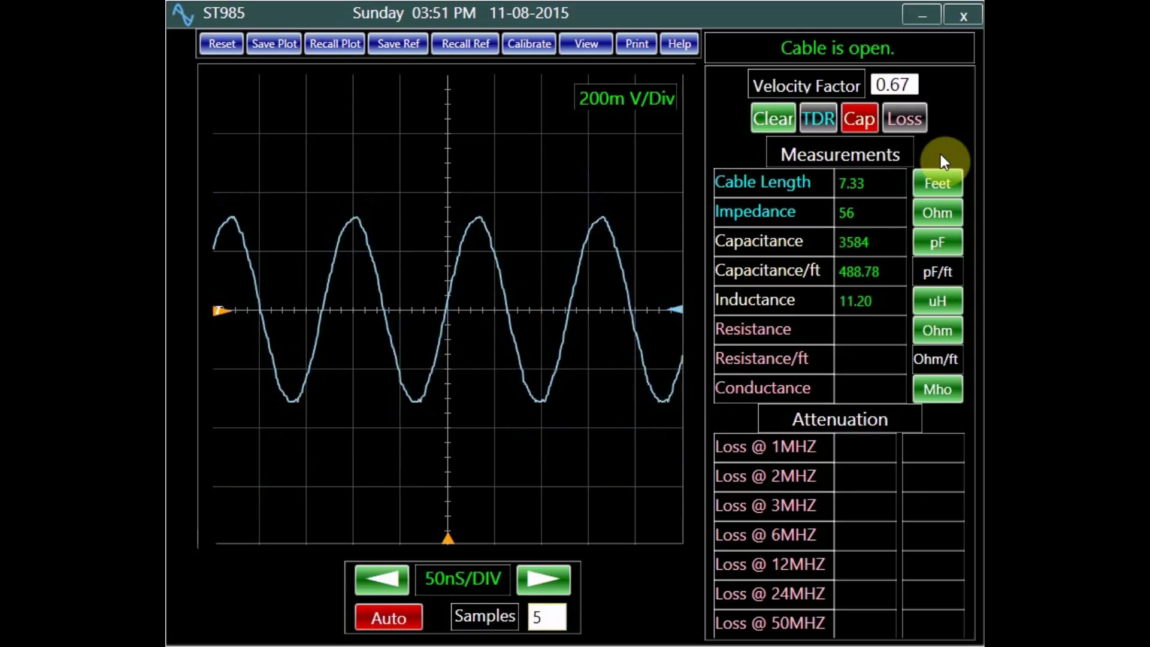
pyautogui.click(543, 579)
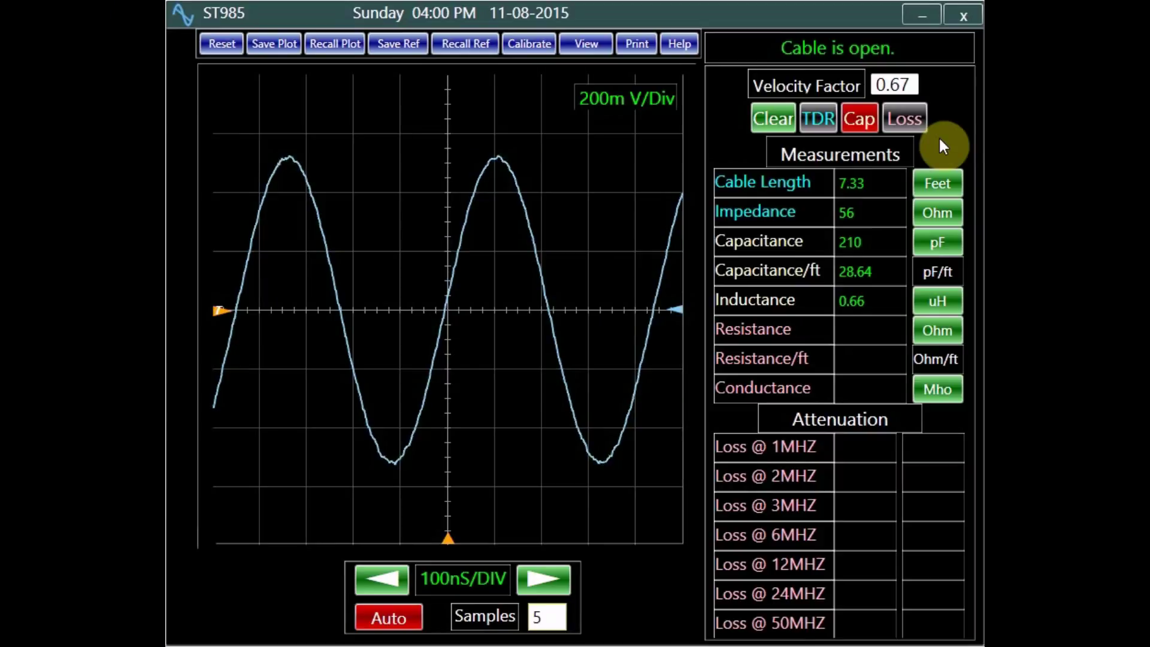
pyautogui.click(903, 118)
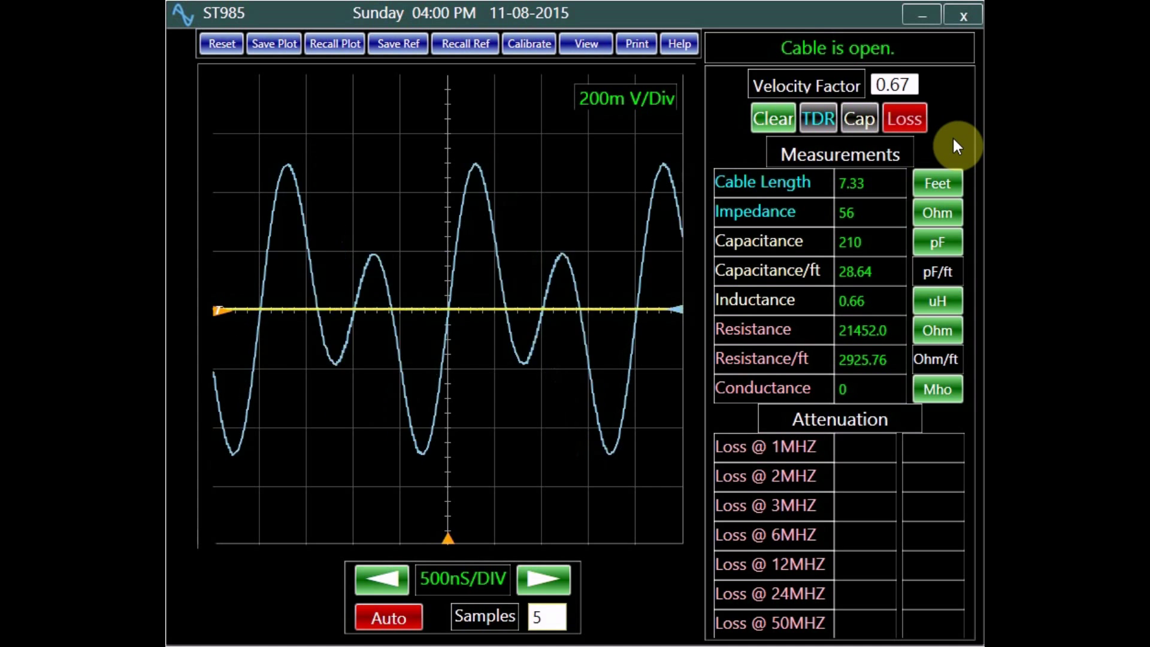
pyautogui.click(904, 117)
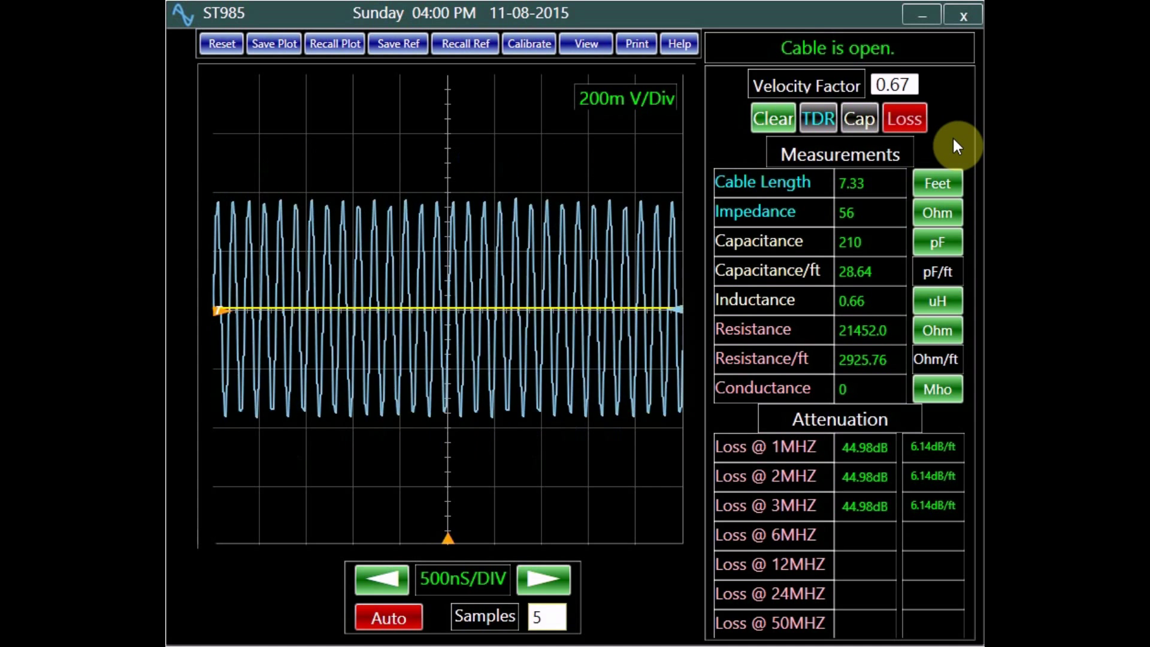